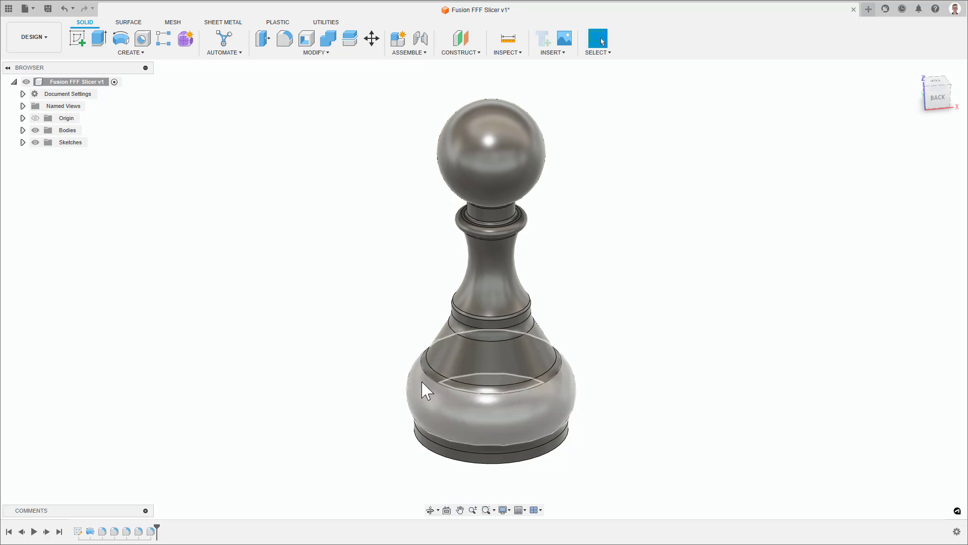
# Step: Create an additive setup on the Ultimaker 3 Extended with ABS (Bowden Tube) in Manufacture
pyautogui.click(426, 390)
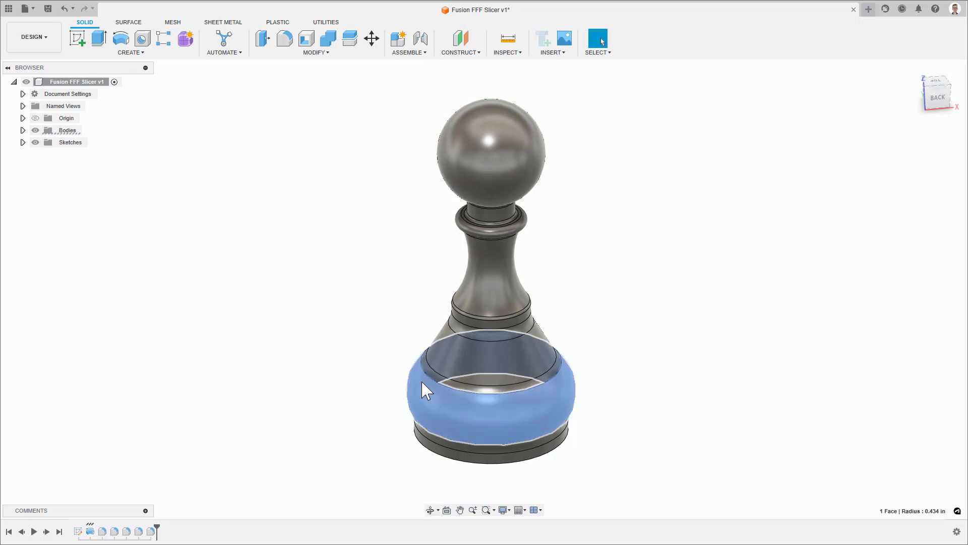
pyautogui.moveTo(567, 393)
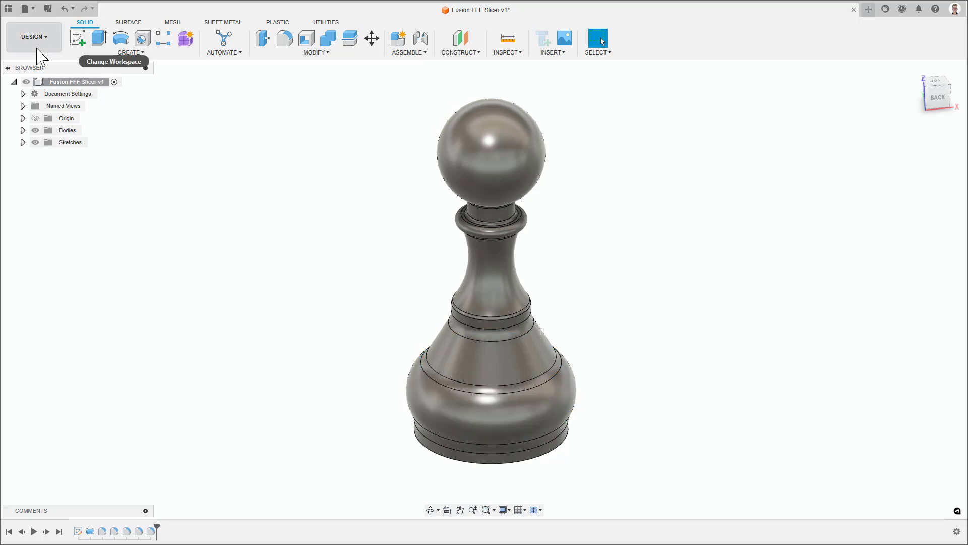
pyautogui.click(32, 37)
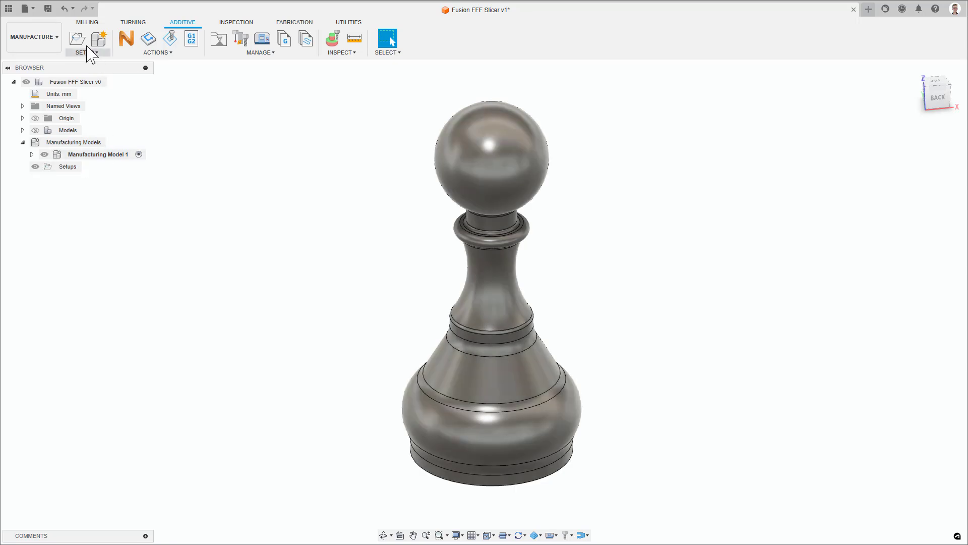
pyautogui.moveTo(76, 39)
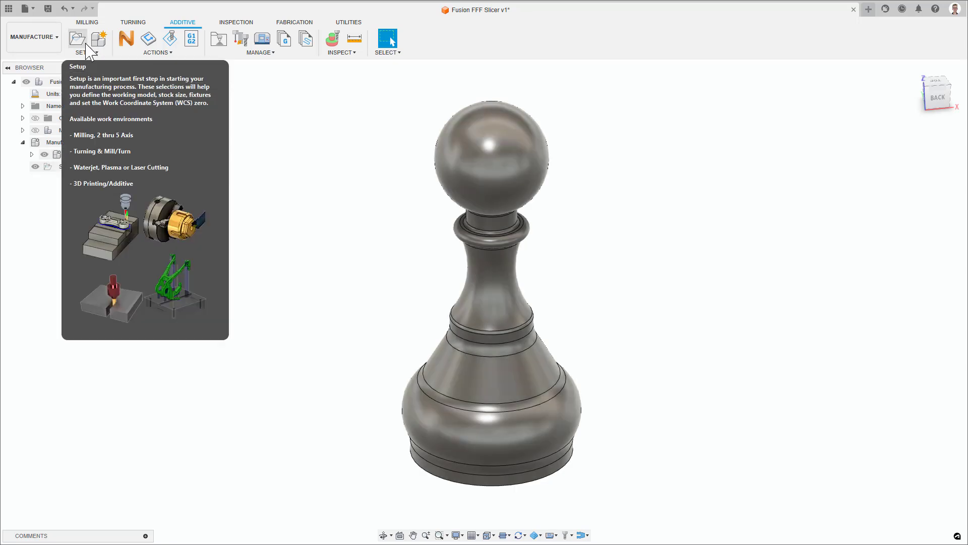
pyautogui.click(77, 39)
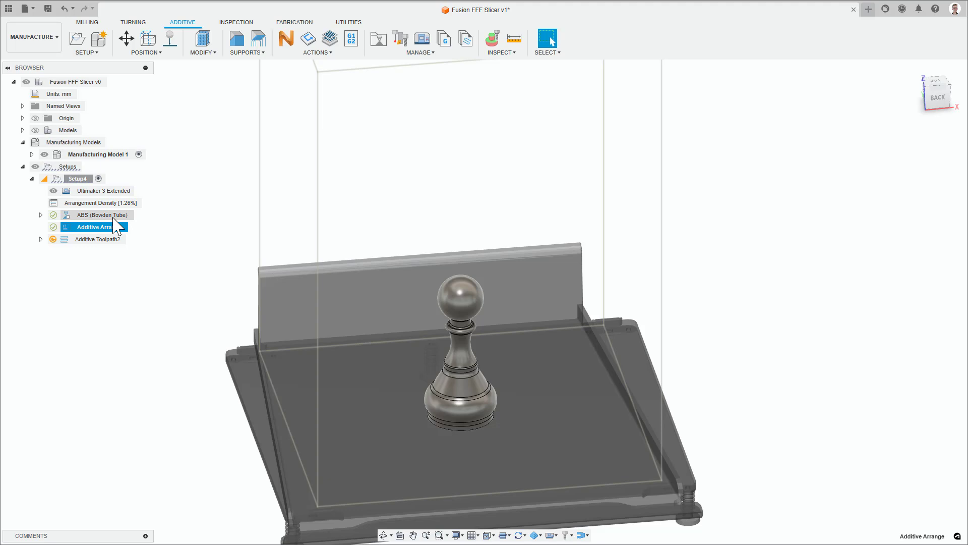
# Step: Enable Generate G2/G3 Moves in the ABS (Bowden Tube) general print settings
pyautogui.doubleClick(101, 215)
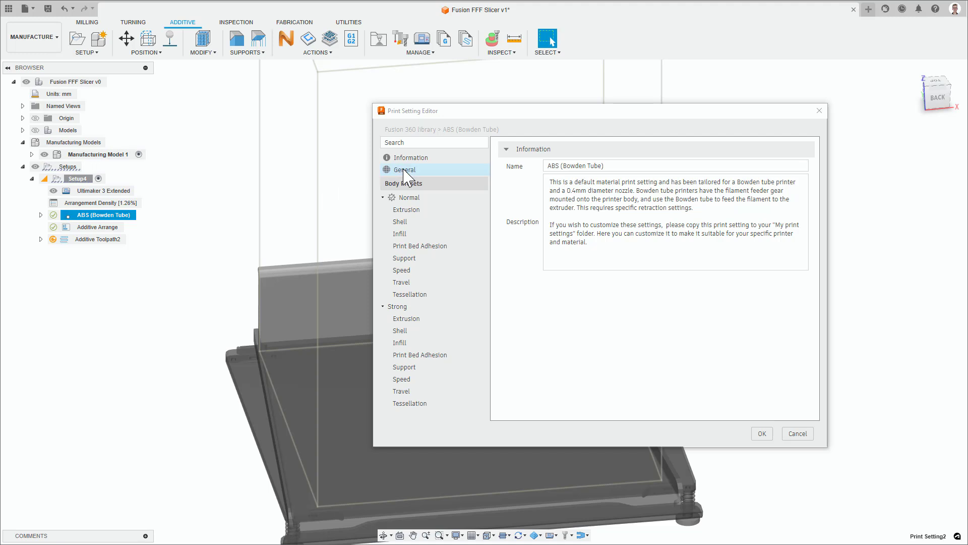
pyautogui.click(406, 170)
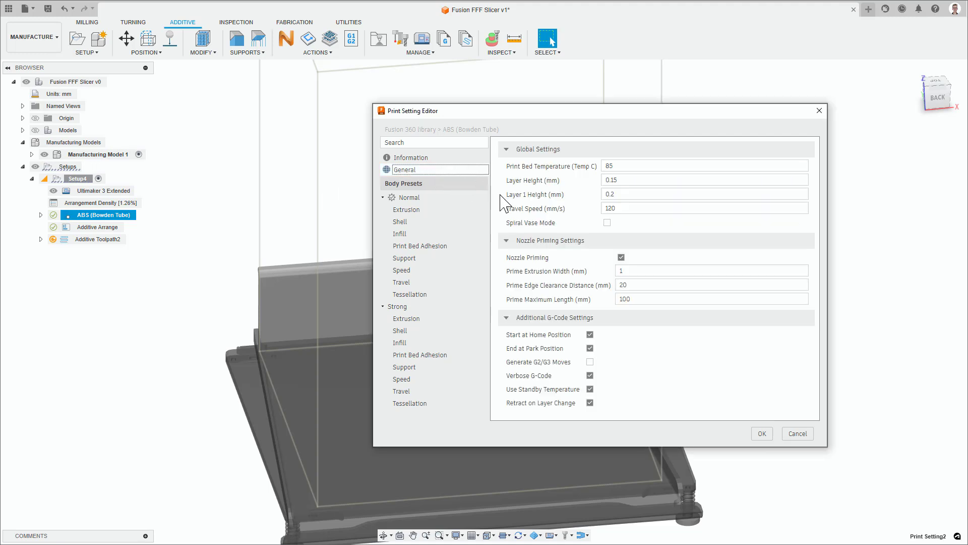
pyautogui.moveTo(512, 336)
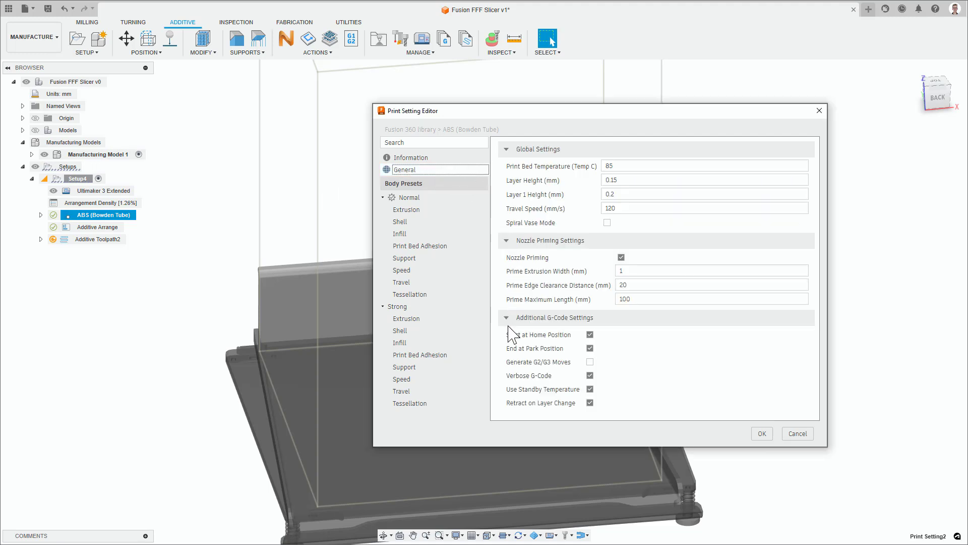
pyautogui.moveTo(513, 333)
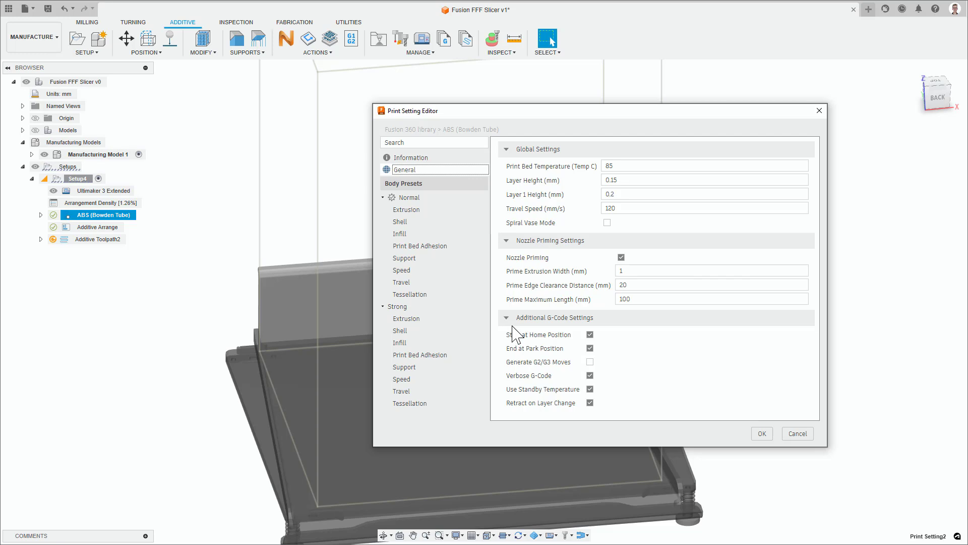
pyautogui.moveTo(604, 328)
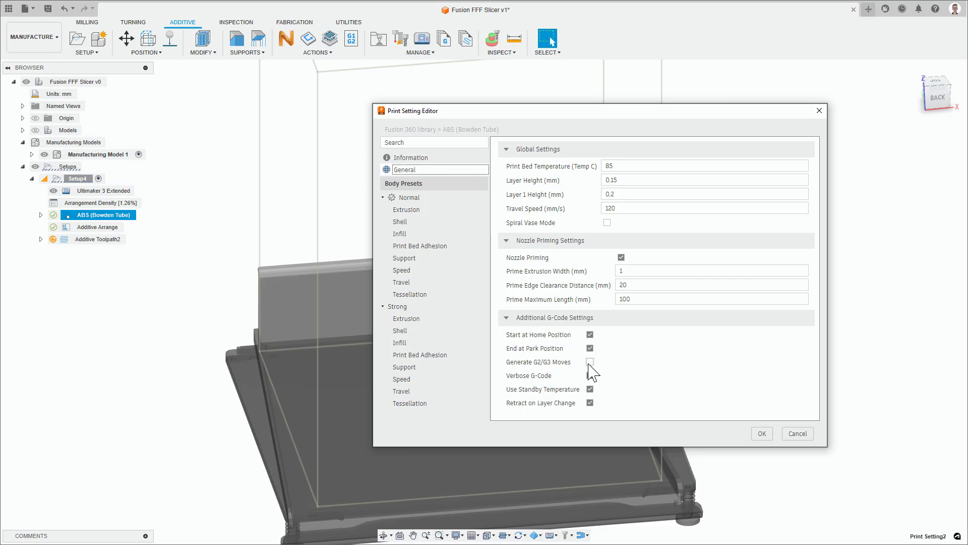
pyautogui.moveTo(590, 362)
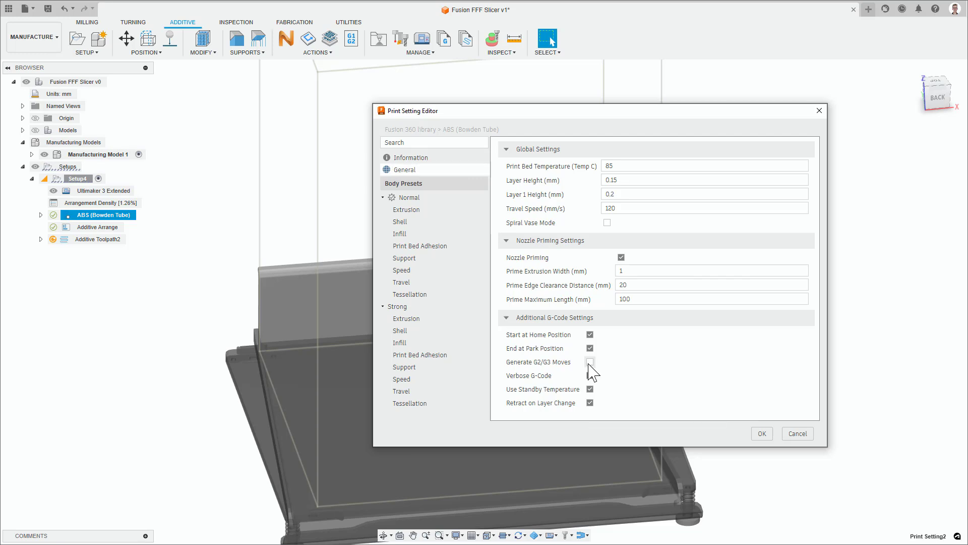
pyautogui.click(589, 361)
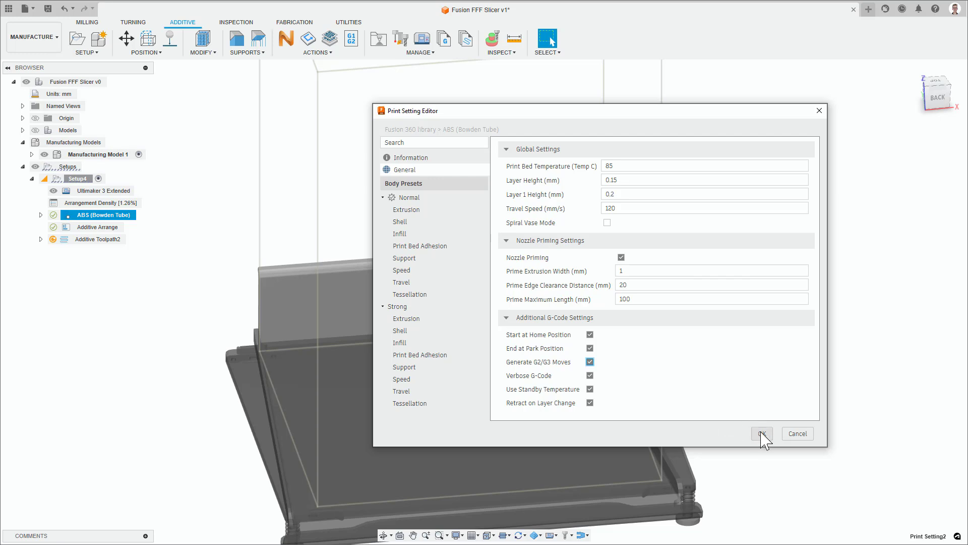
pyautogui.click(762, 433)
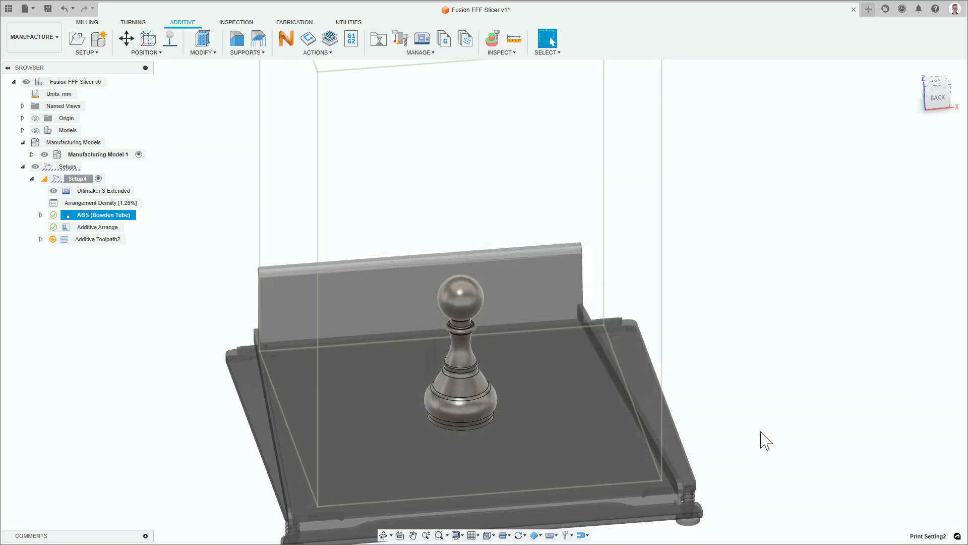
pyautogui.moveTo(162, 265)
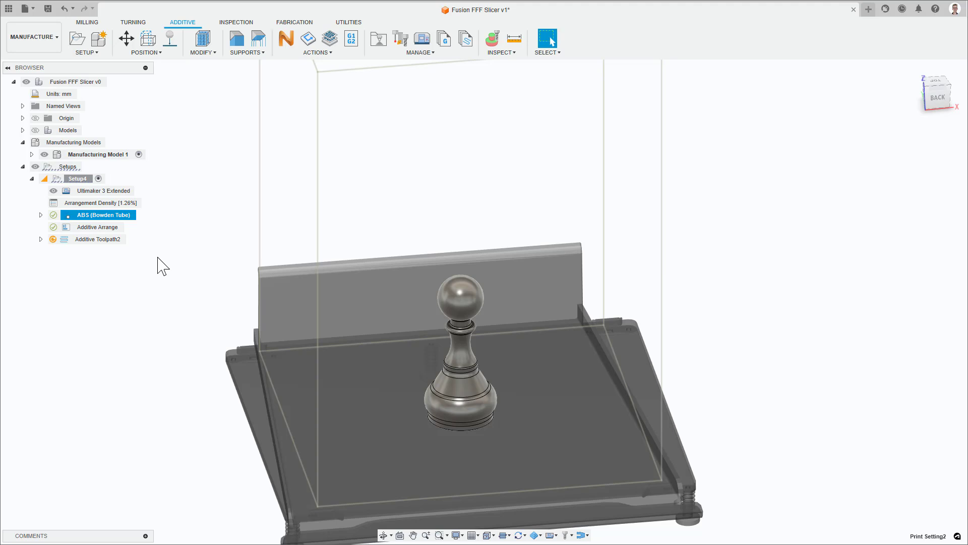
# Step: Generate Additive Toolpath2 for the pawn from its browser context menu
pyautogui.rightClick(96, 239)
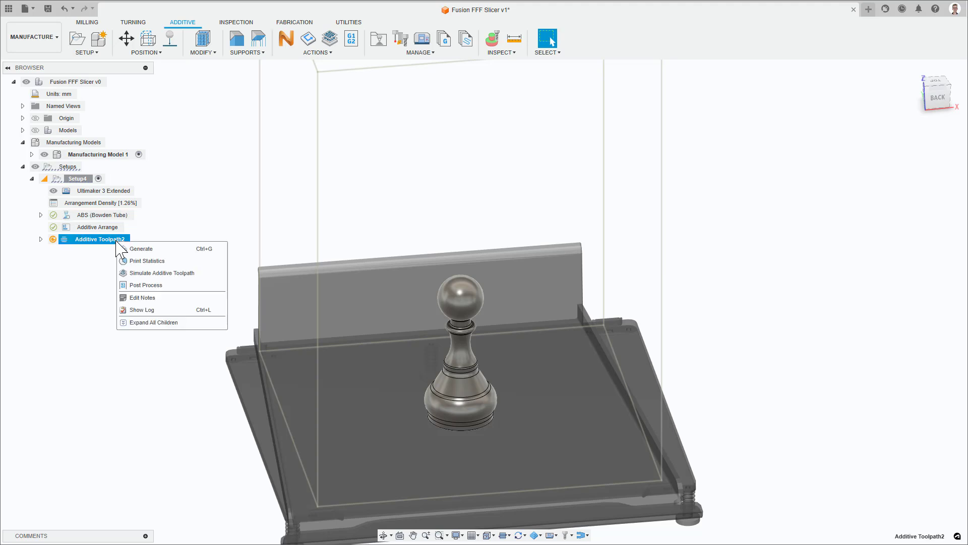
pyautogui.click(140, 248)
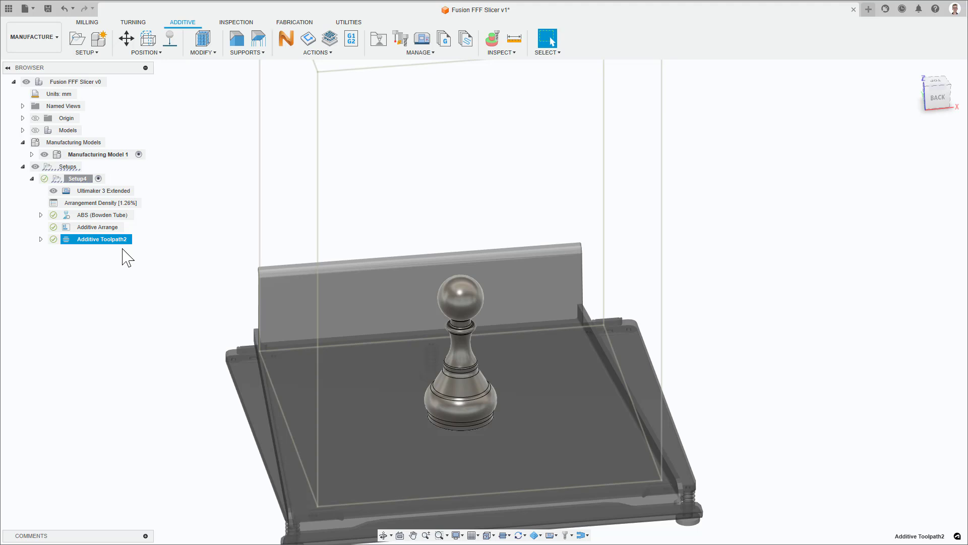
pyautogui.rightClick(101, 239)
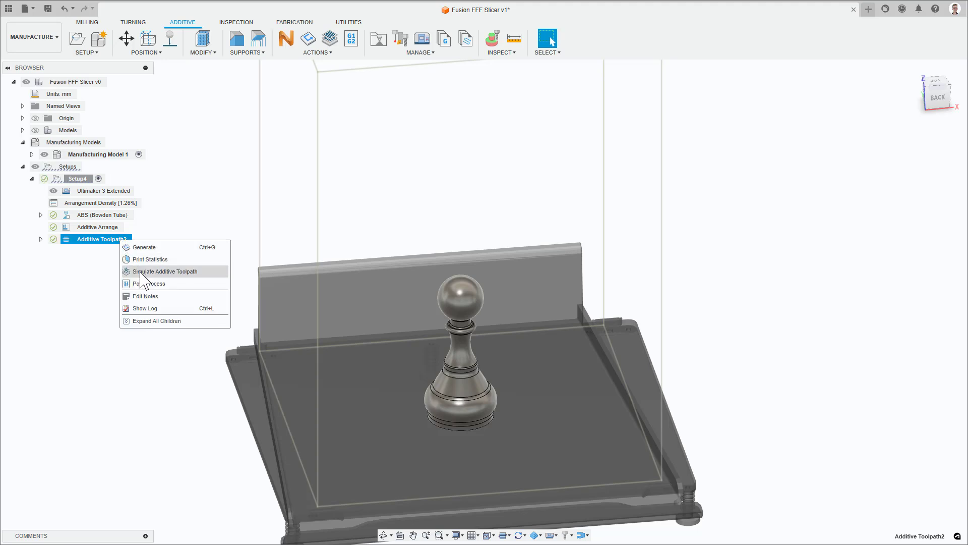
# Step: Simulate the additive toolpath and scrub the layer slider through the print
pyautogui.click(164, 271)
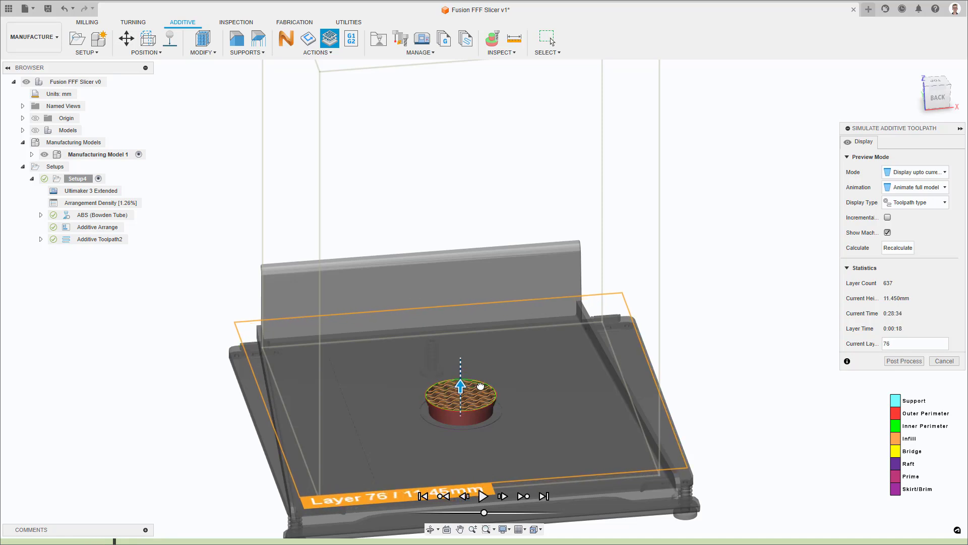
pyautogui.moveTo(484, 512); pyautogui.dragTo(484, 512)
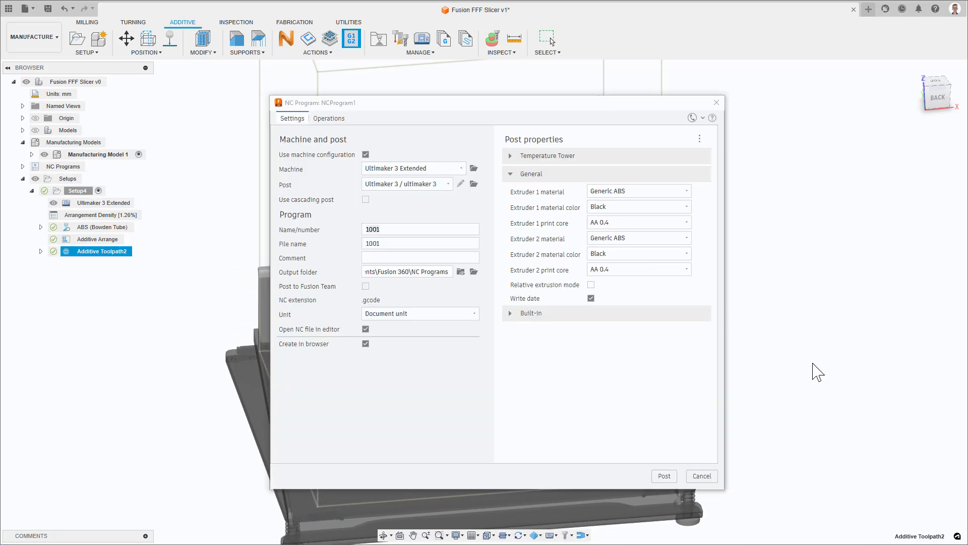
# Step: Post the NC program with the name G2G3
pyautogui.write('G')
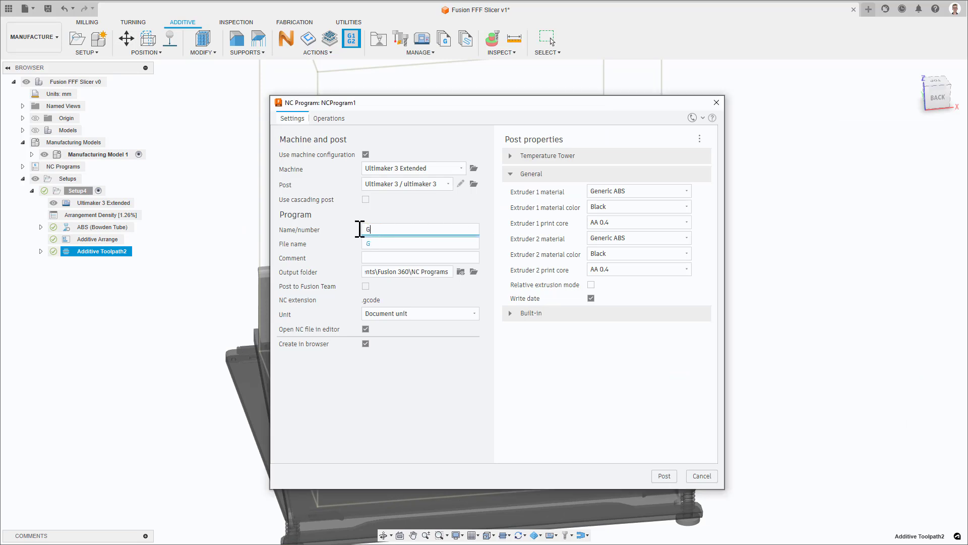
pyautogui.write('2G3')
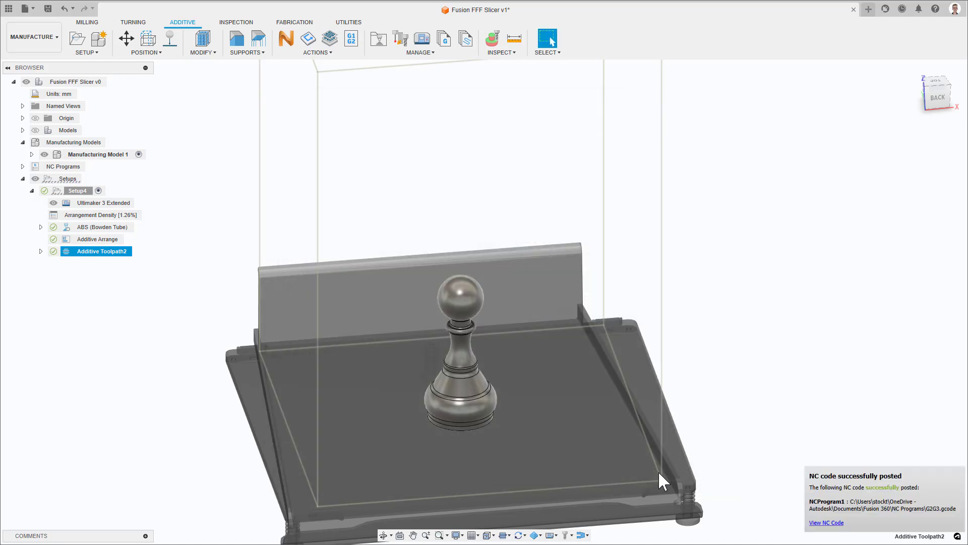
pyautogui.click(826, 522)
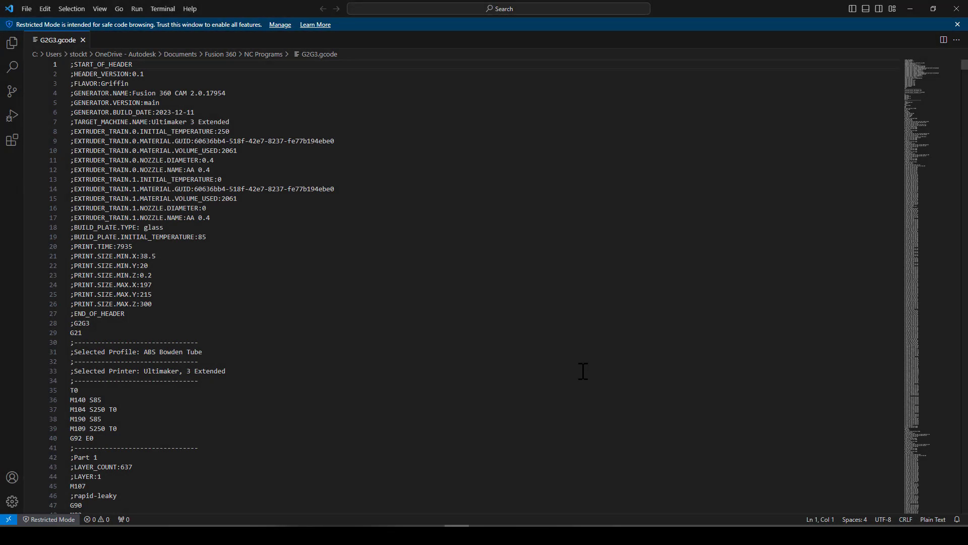
pyautogui.scroll(-3)
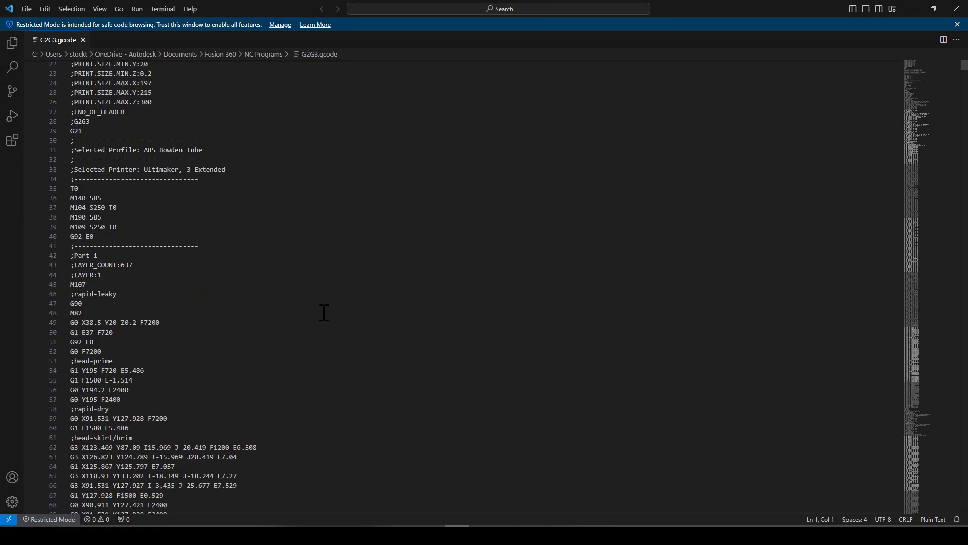
pyautogui.scroll(-3)
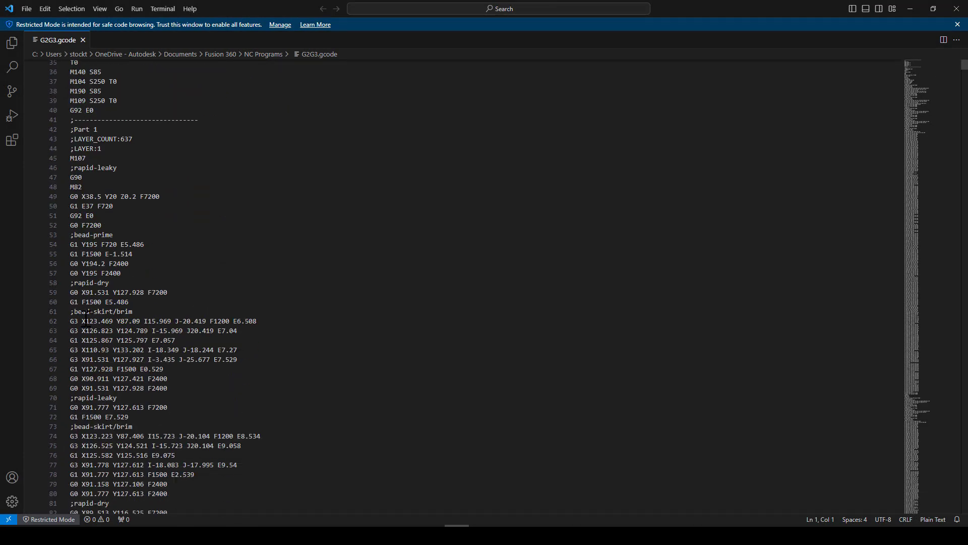
pyautogui.moveTo(69, 376)
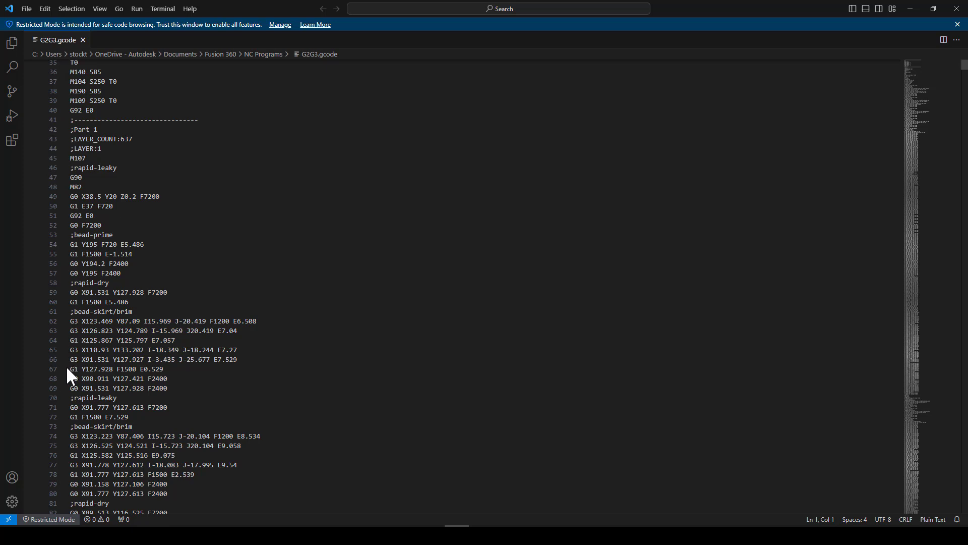
pyautogui.scroll(-3)
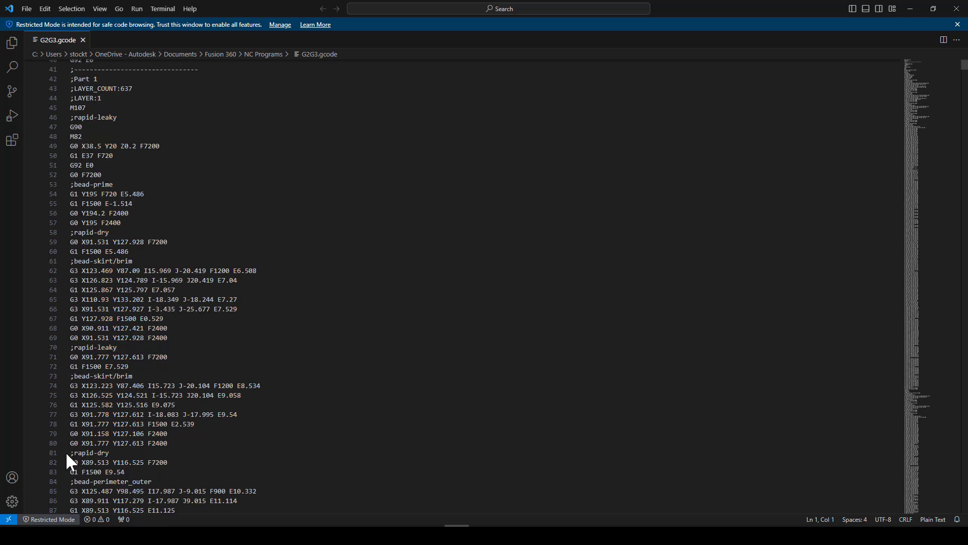
pyautogui.scroll(-3)
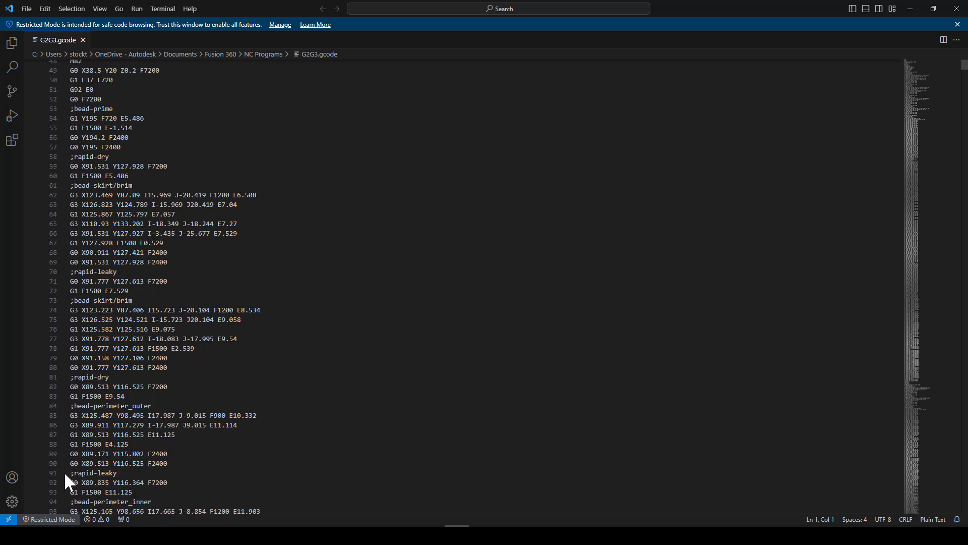